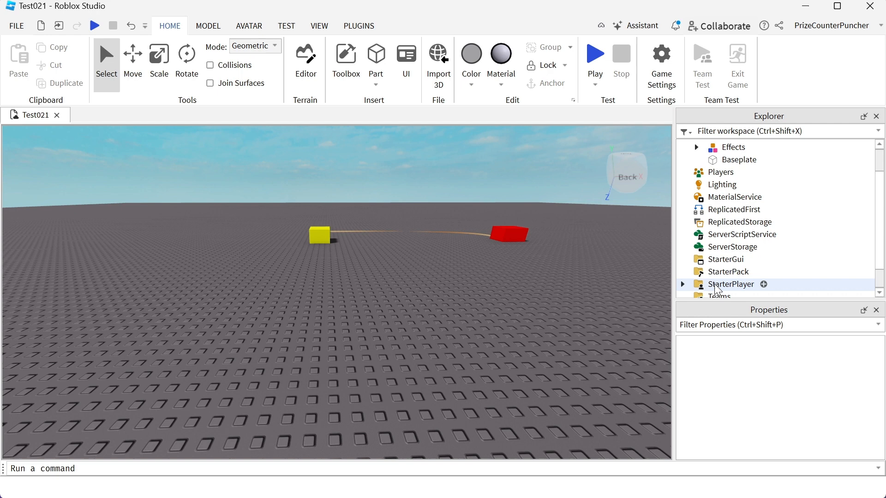
Insert a new Script under ServerScriptService via the Explorer + button
left_click(766, 284)
type("g")
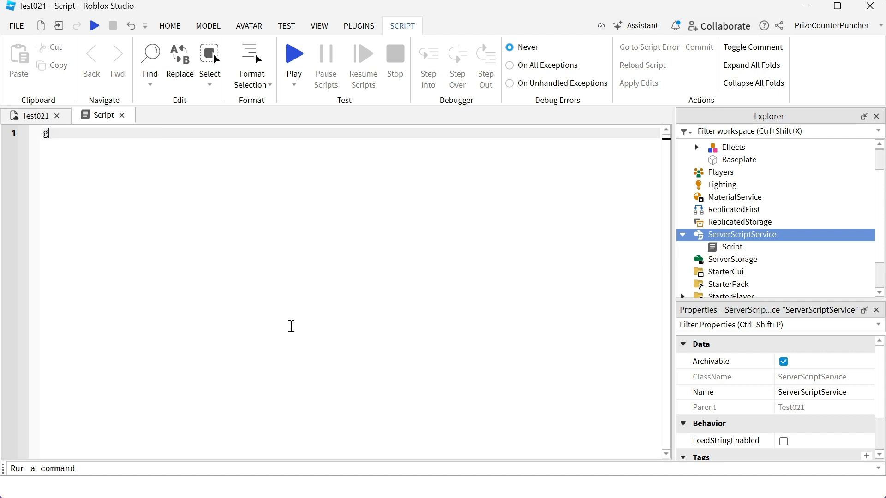
Write game.Players.PlayerAdded:Connect(function() with its closing end using autocomplete
type("ame.Players")
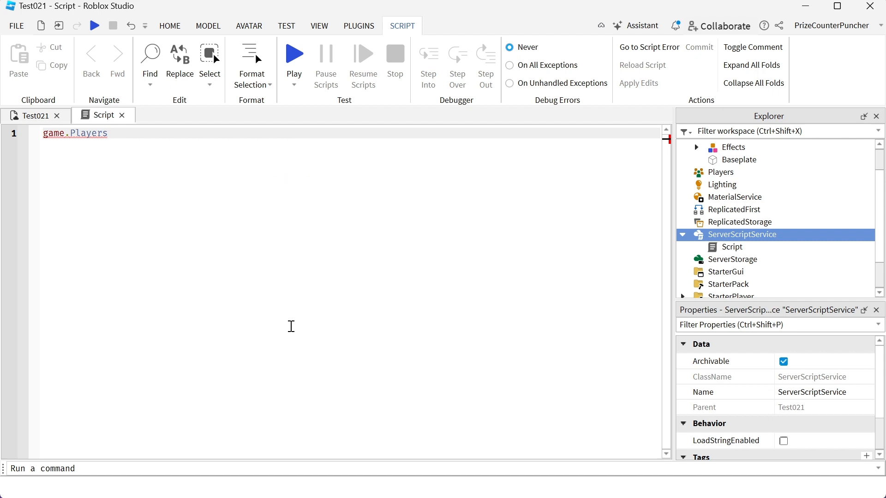
left_click(106, 133)
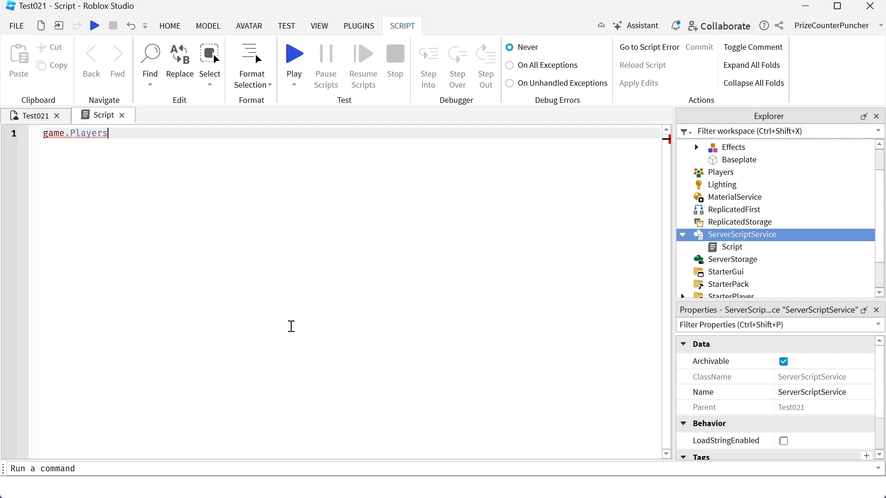
type(".")
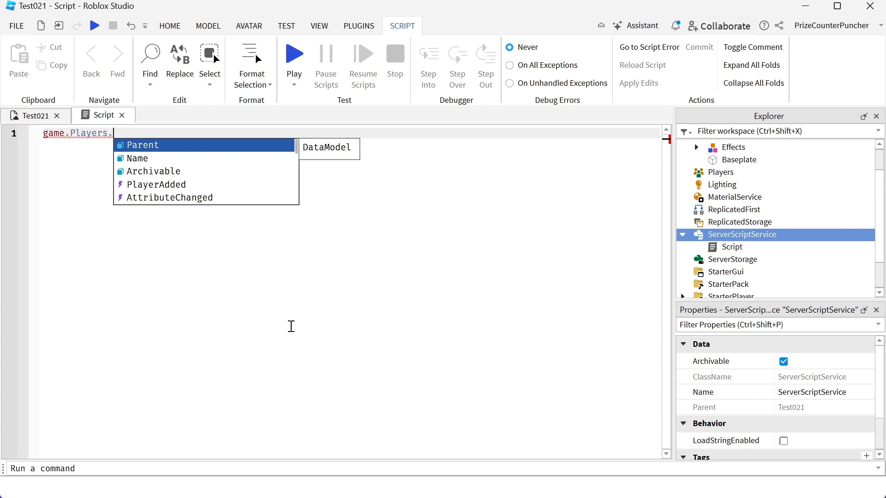
left_click(156, 185)
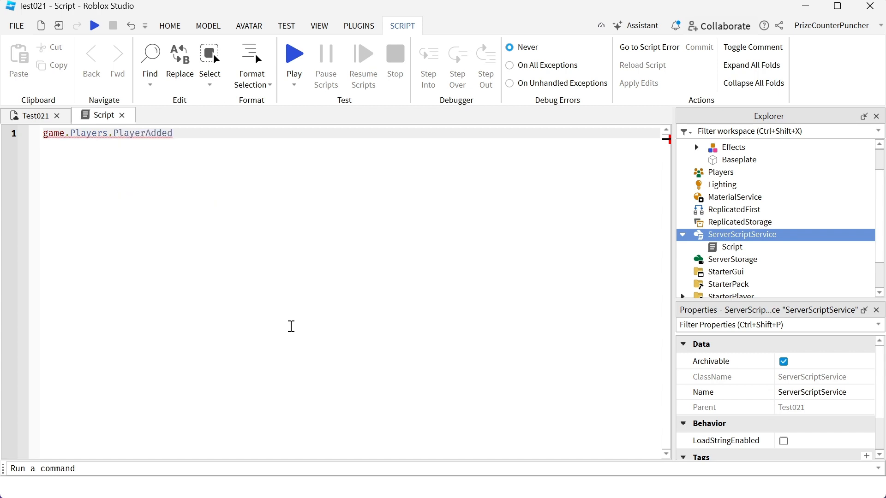
type(":Connect(fu")
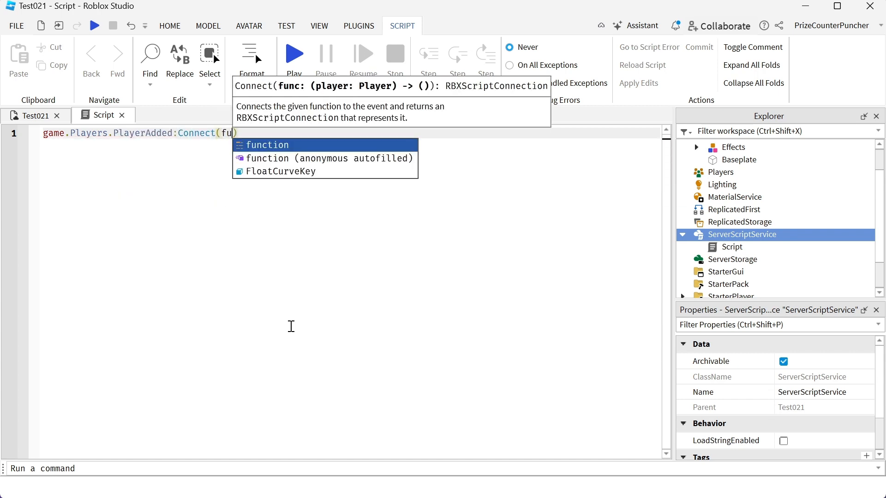
left_click(266, 144)
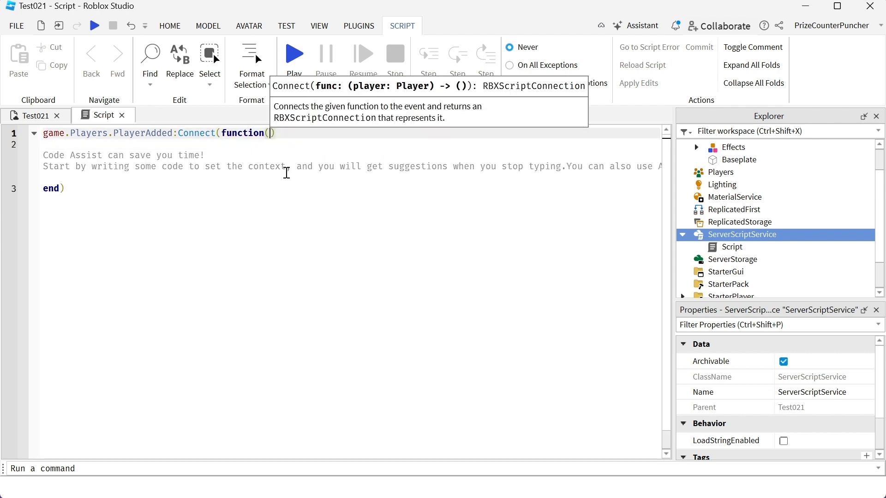
Name the function parameter player and place the caret in the empty body
type("pla")
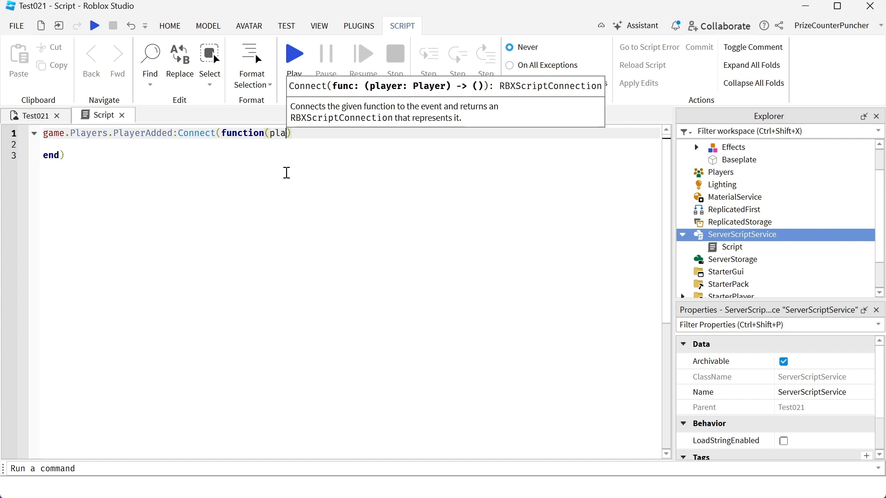
type("yer")
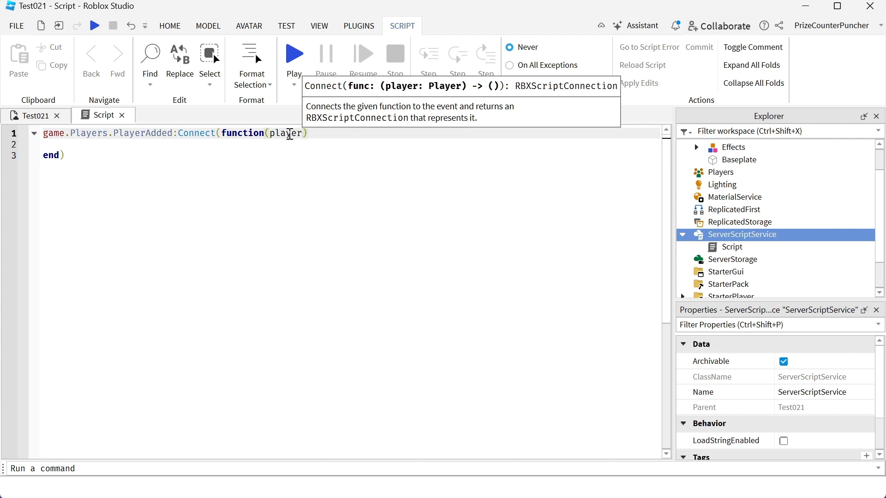
double_click(288, 133)
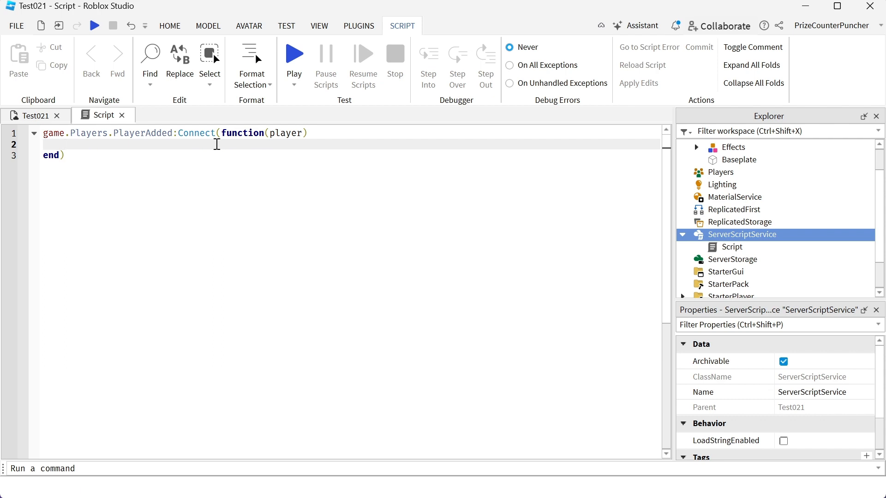
Add print(player.Name) inside the PlayerAdded function and start a play-test
type("print(player")
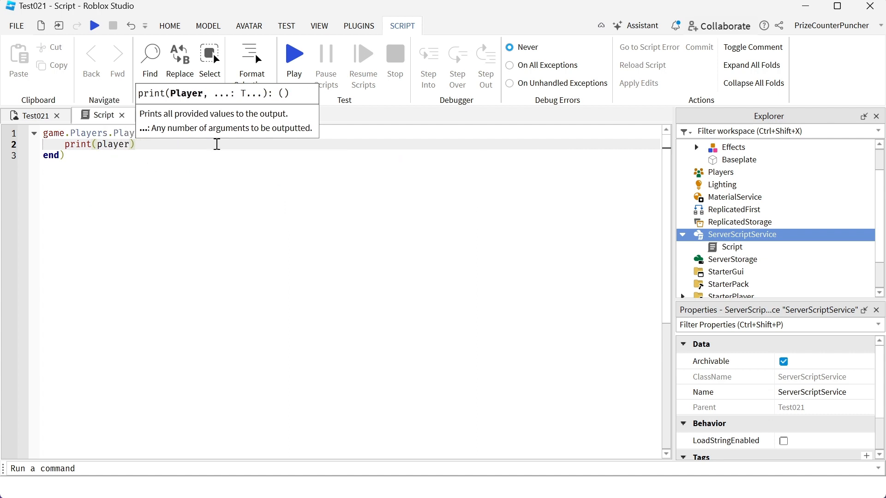
type(".Name")
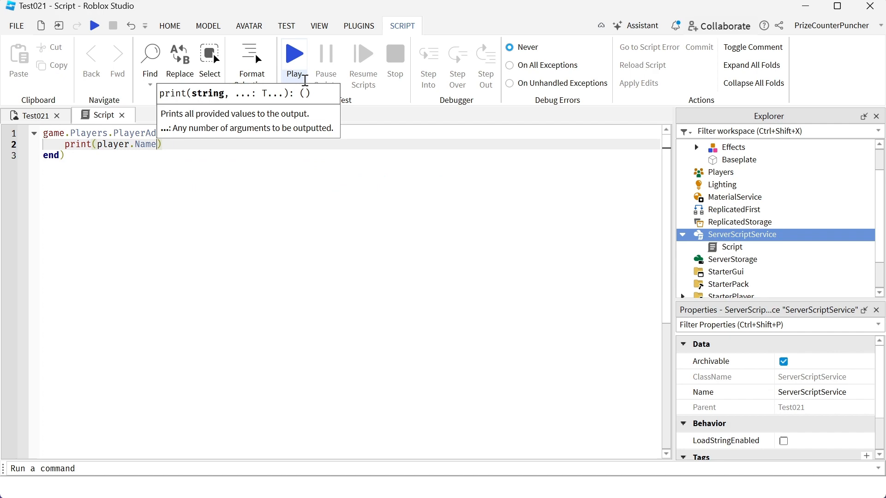
left_click(294, 53)
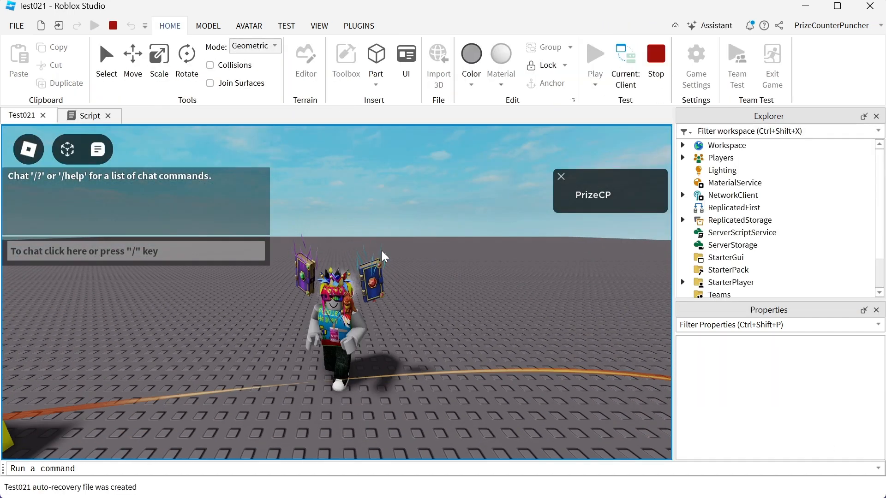
Show the VIEW ribbon options while the play-test runs with the character spawned
left_click(320, 26)
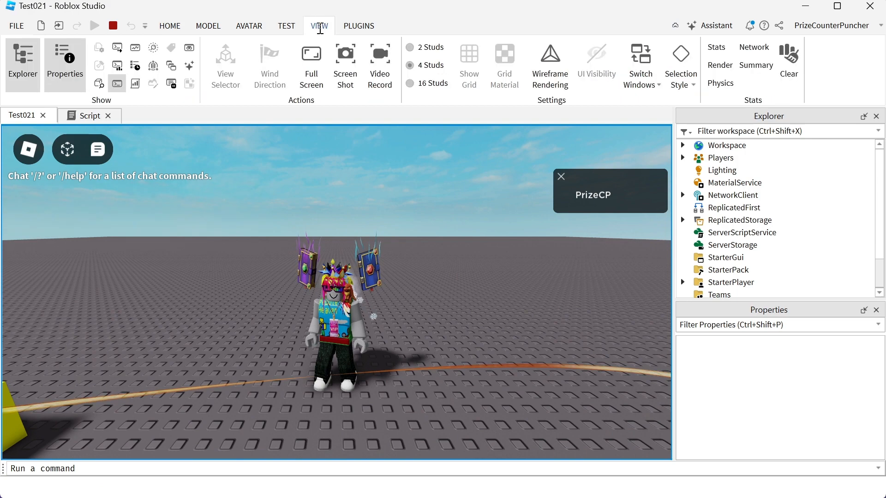